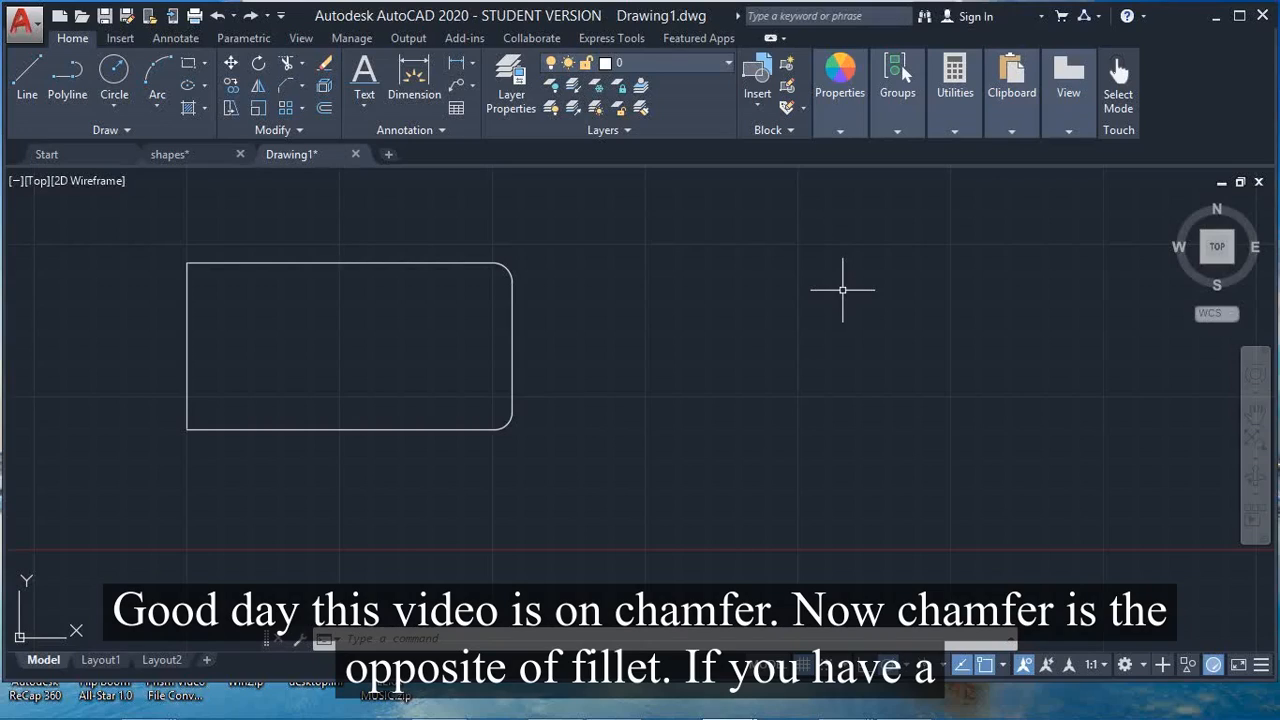
mouse_move(832, 276)
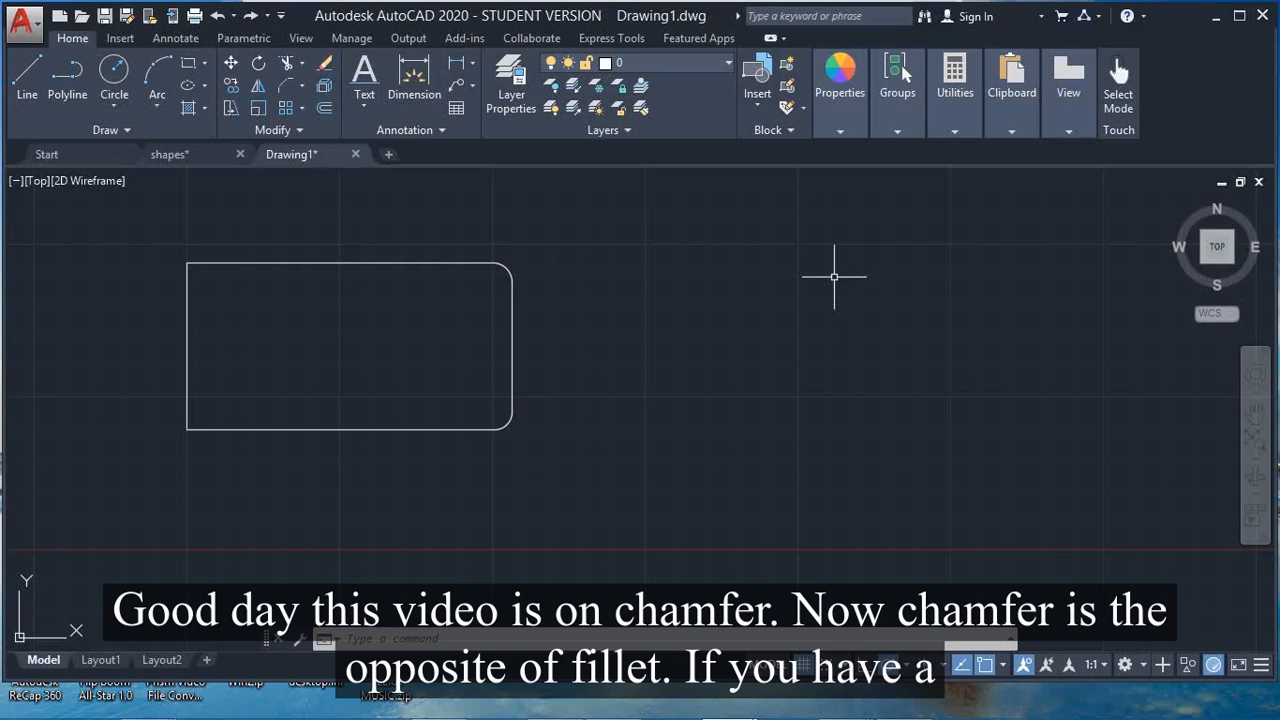
mouse_move(622, 280)
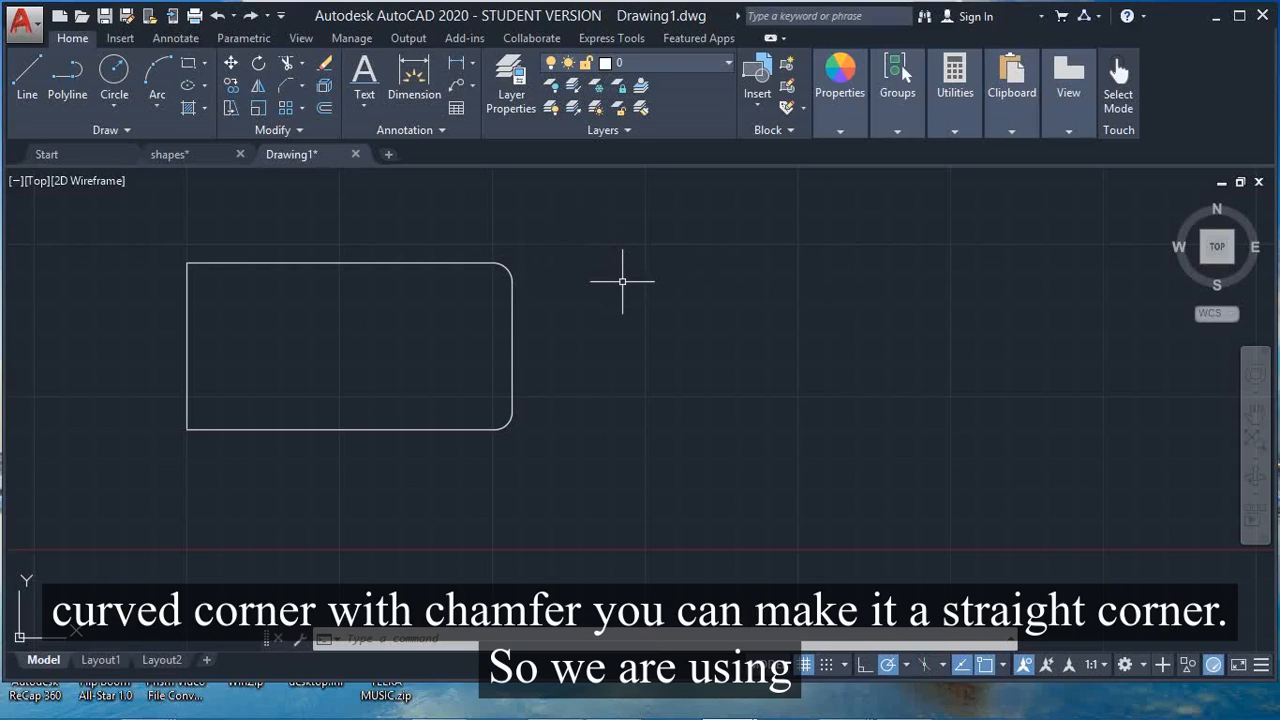
mouse_move(576, 256)
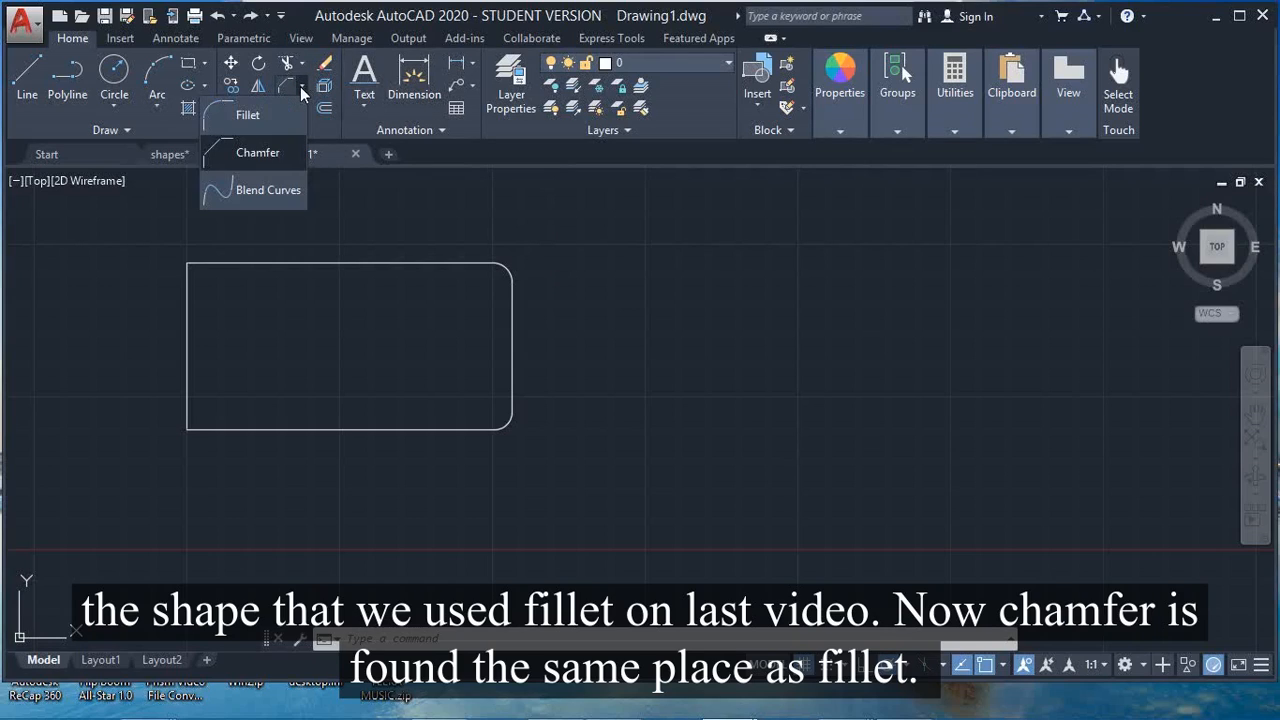
mouse_move(268, 160)
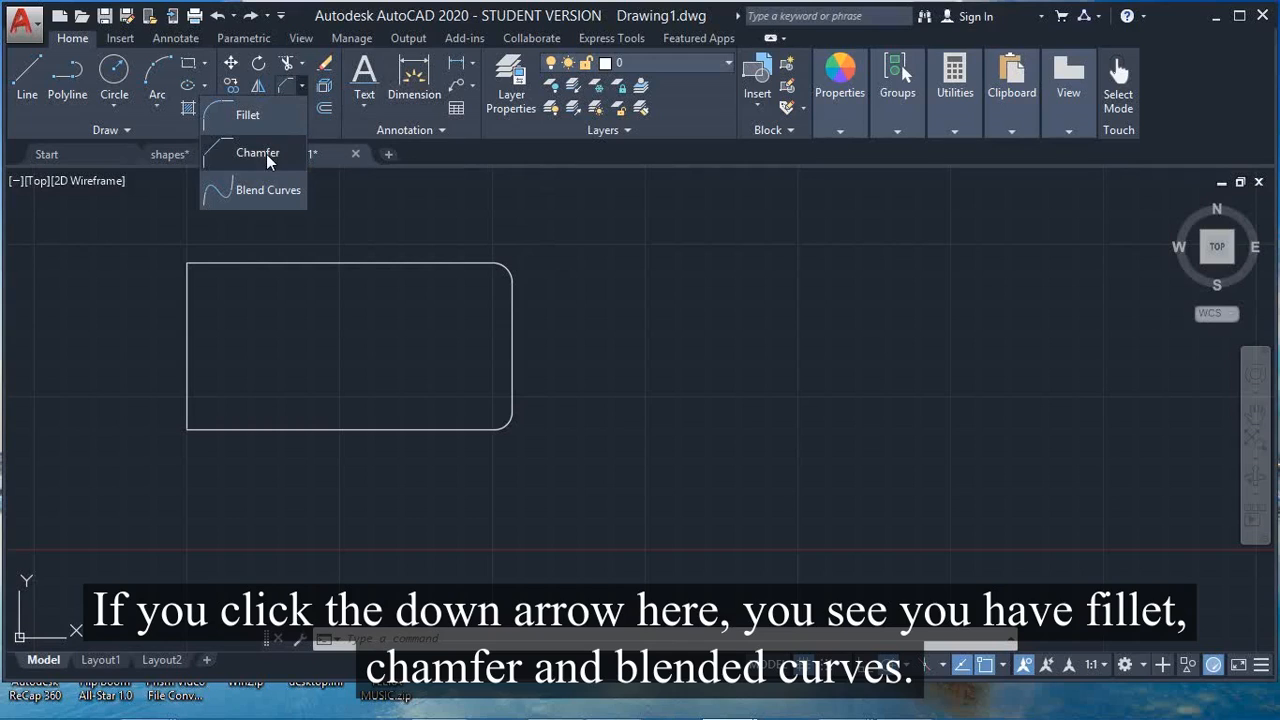
mouse_move(272, 172)
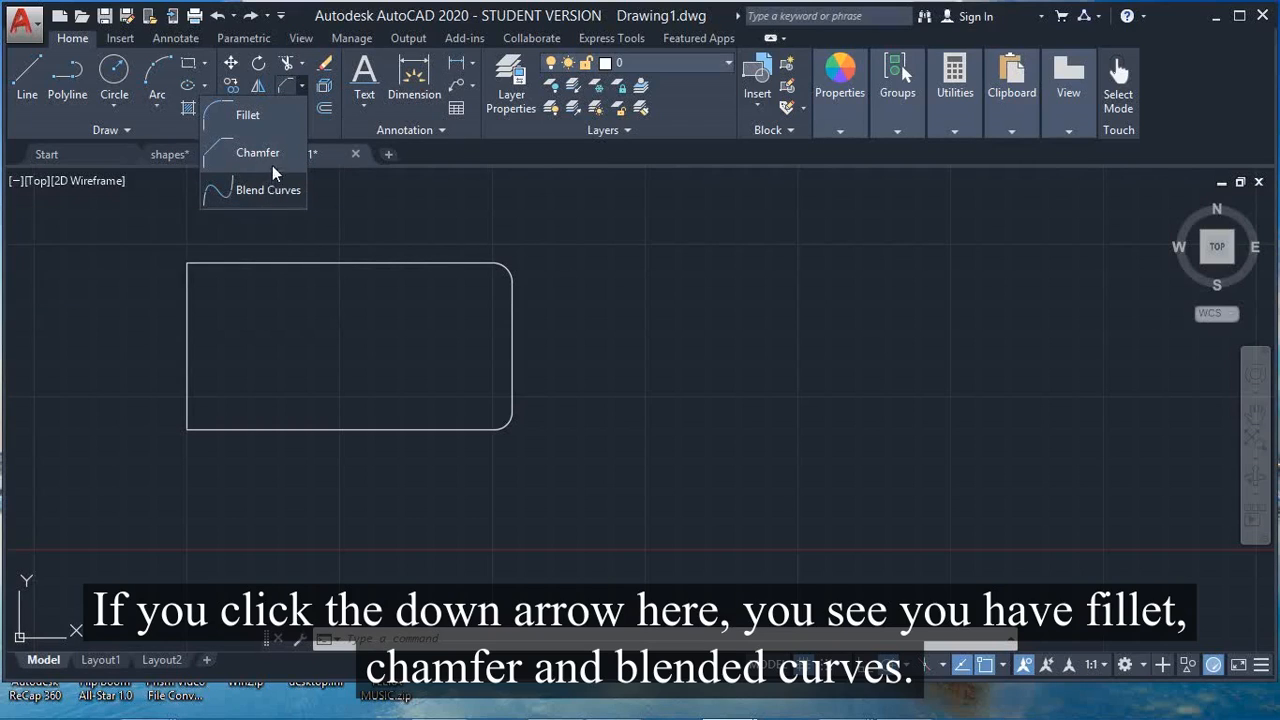
- Start the Chamfer command from the Modify panel's Fillet dropdown
left_click(258, 152)
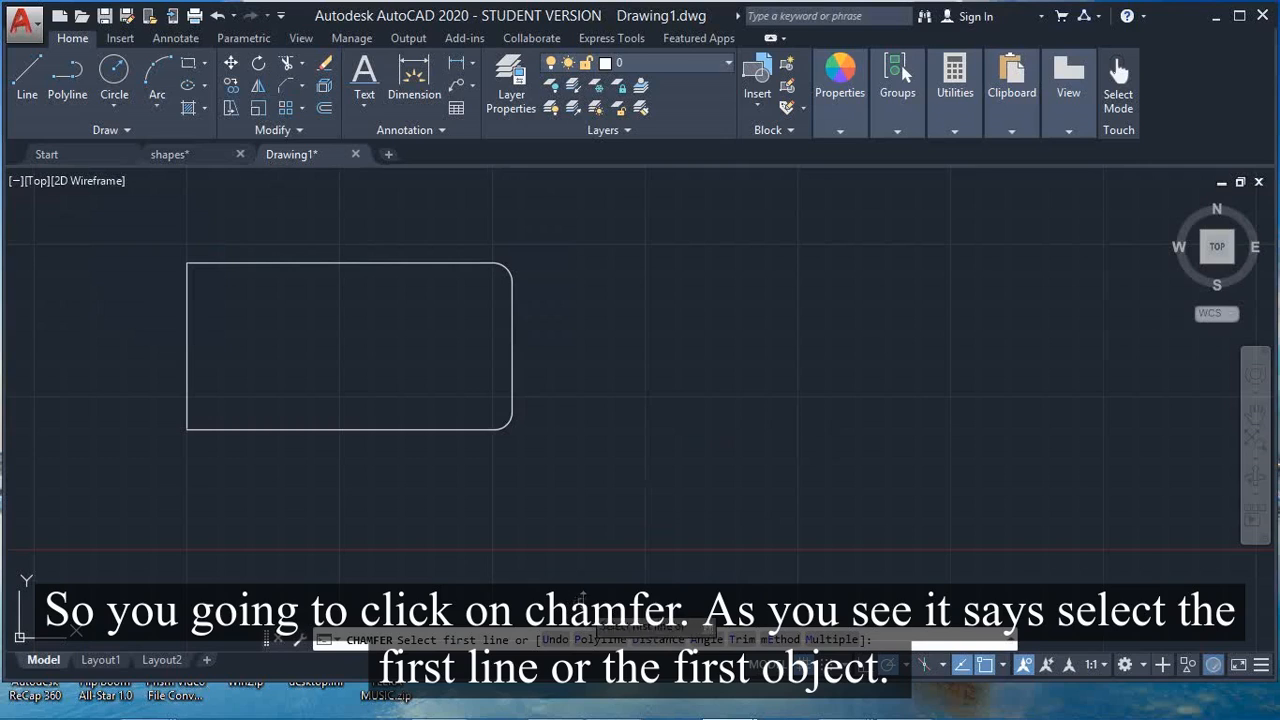
mouse_move(476, 264)
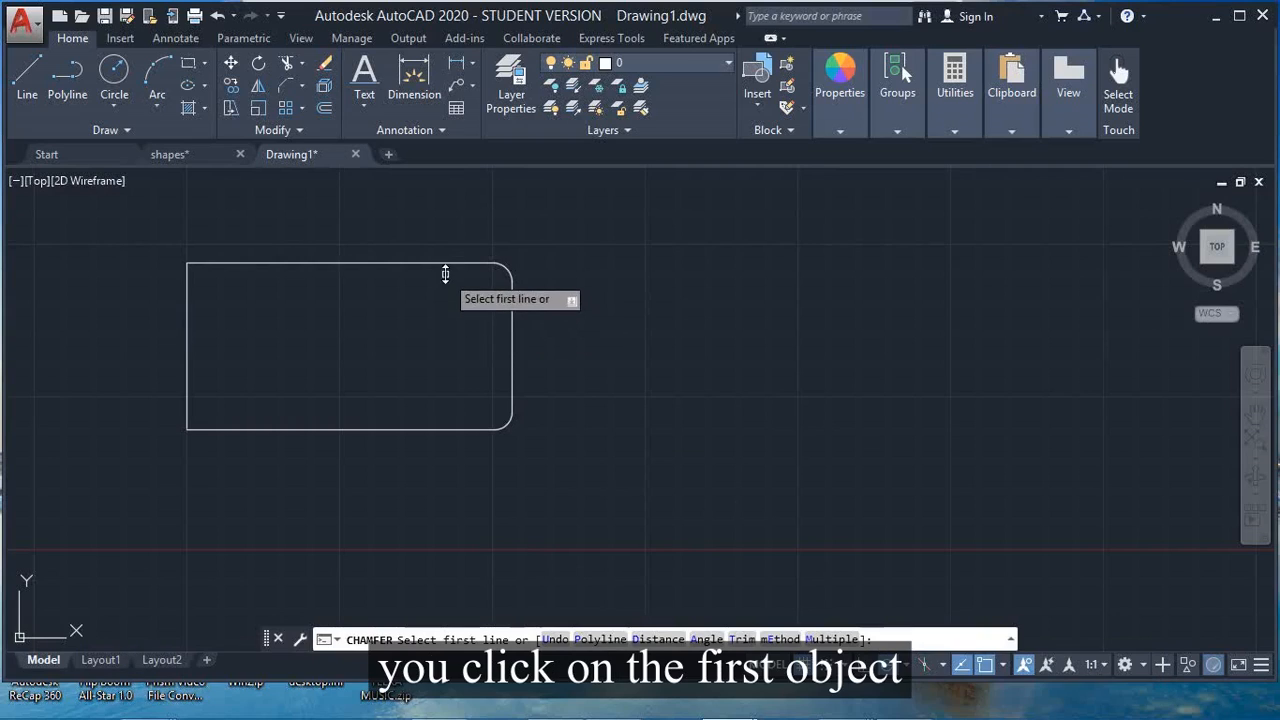
- Chamfer the top and right edges at zero distance, squaring the top-right corner
left_click(350, 268)
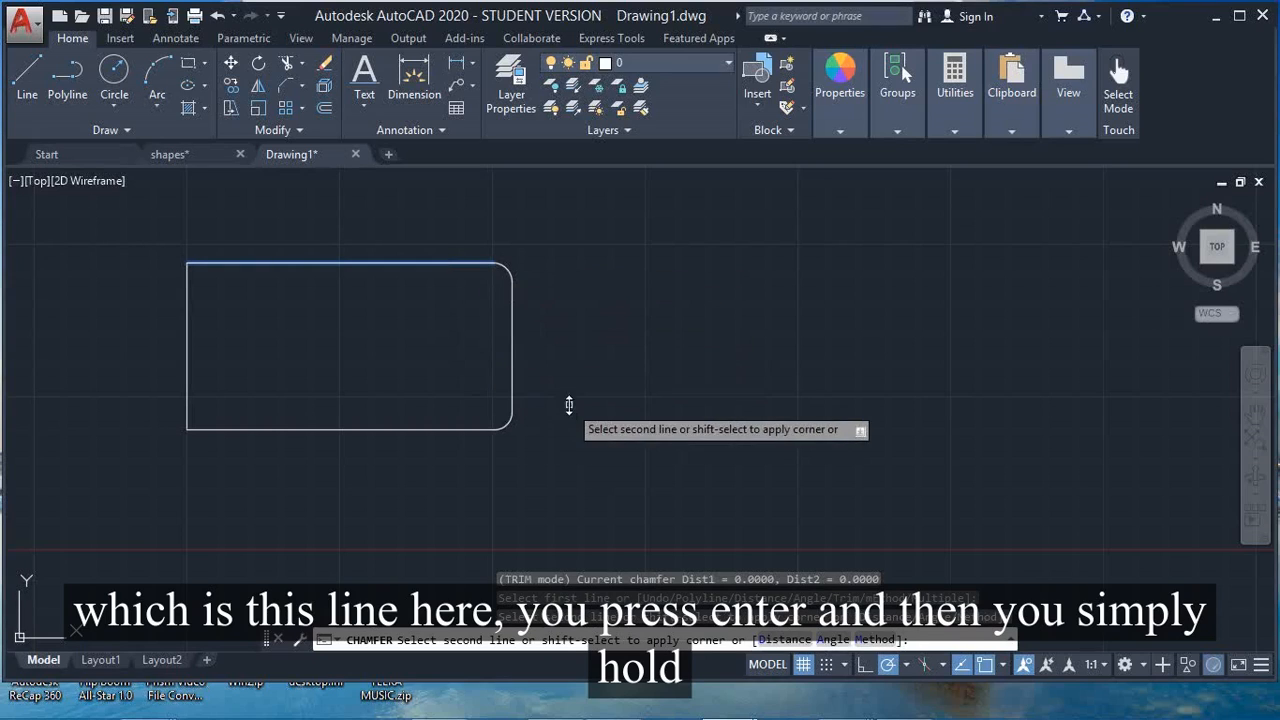
mouse_move(600, 344)
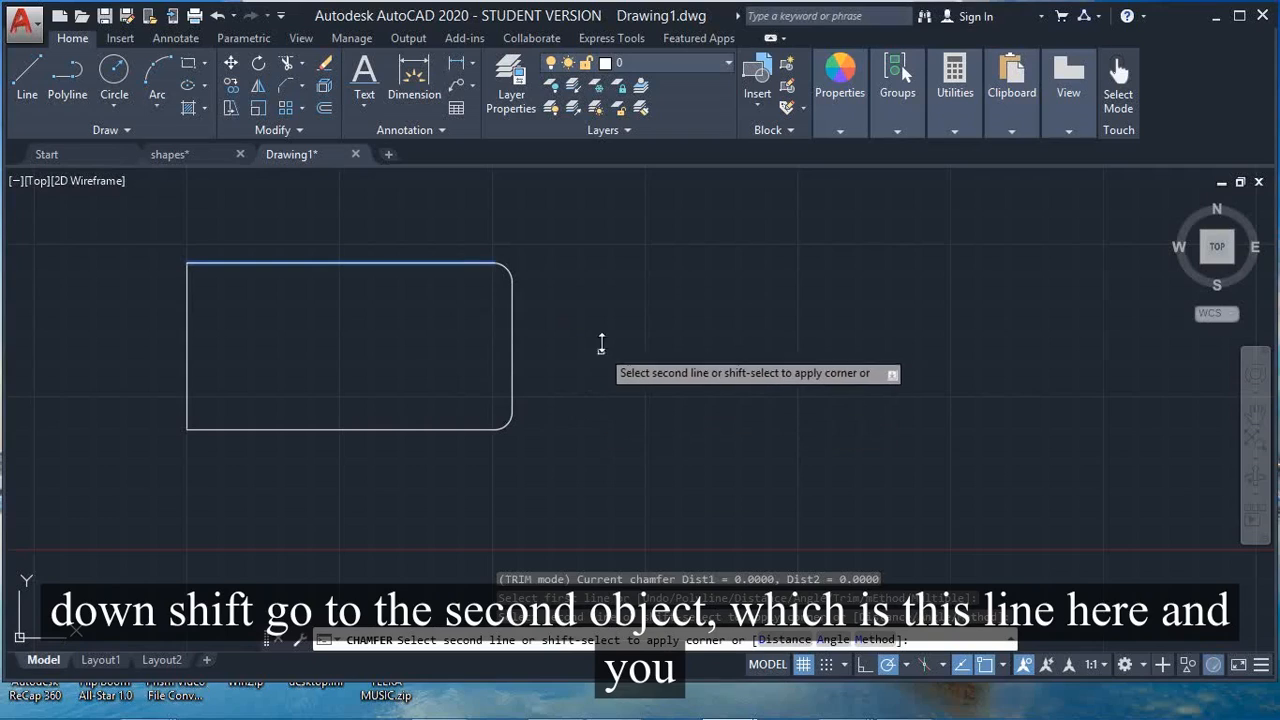
mouse_move(512, 296)
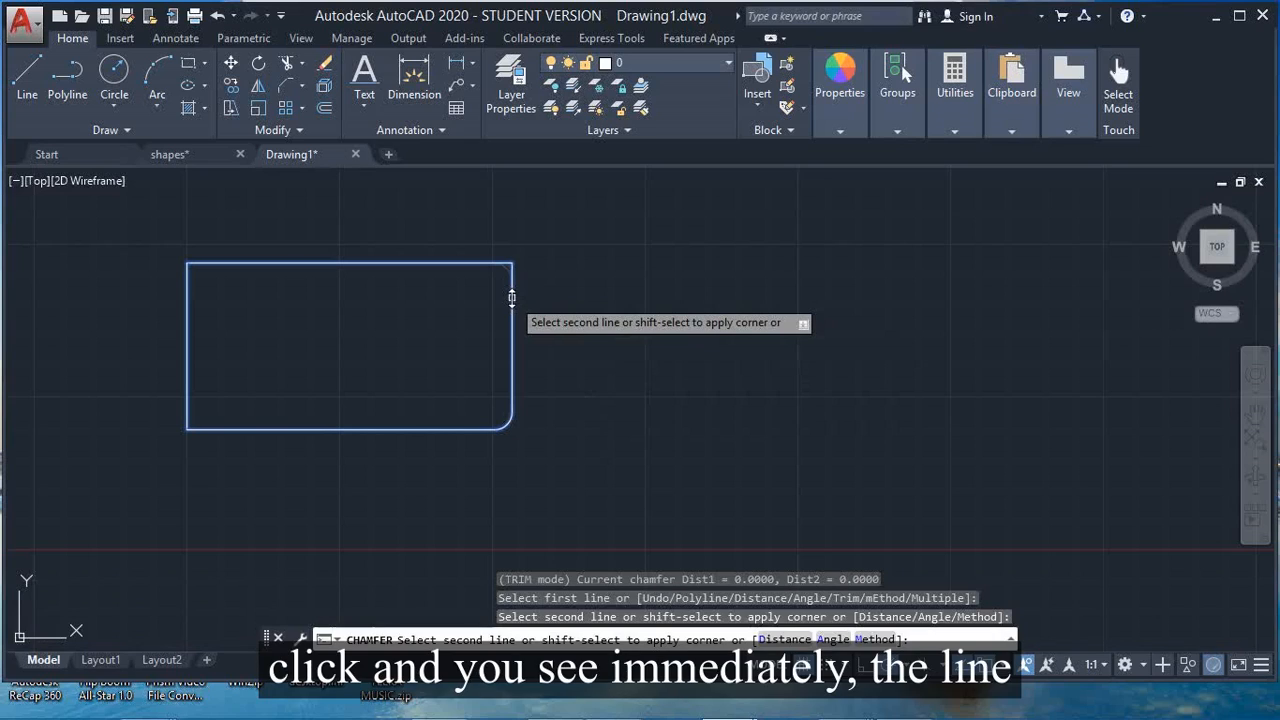
left_click(512, 296)
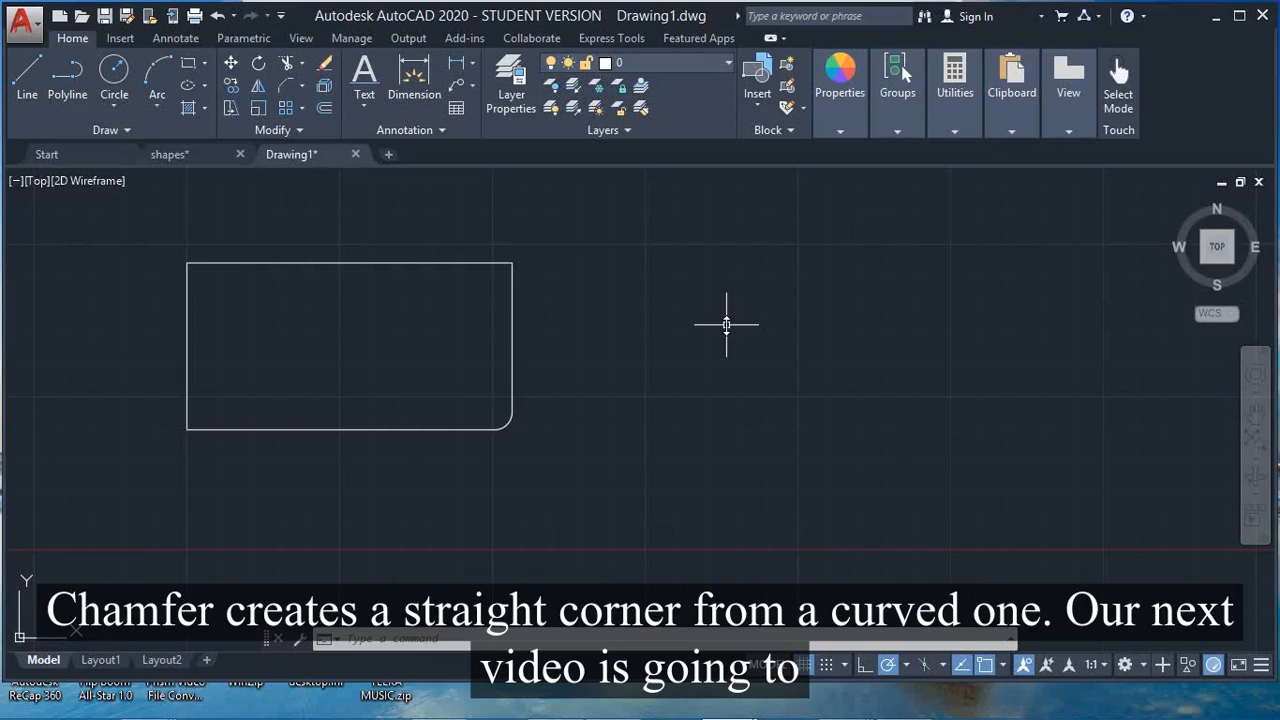
mouse_move(722, 320)
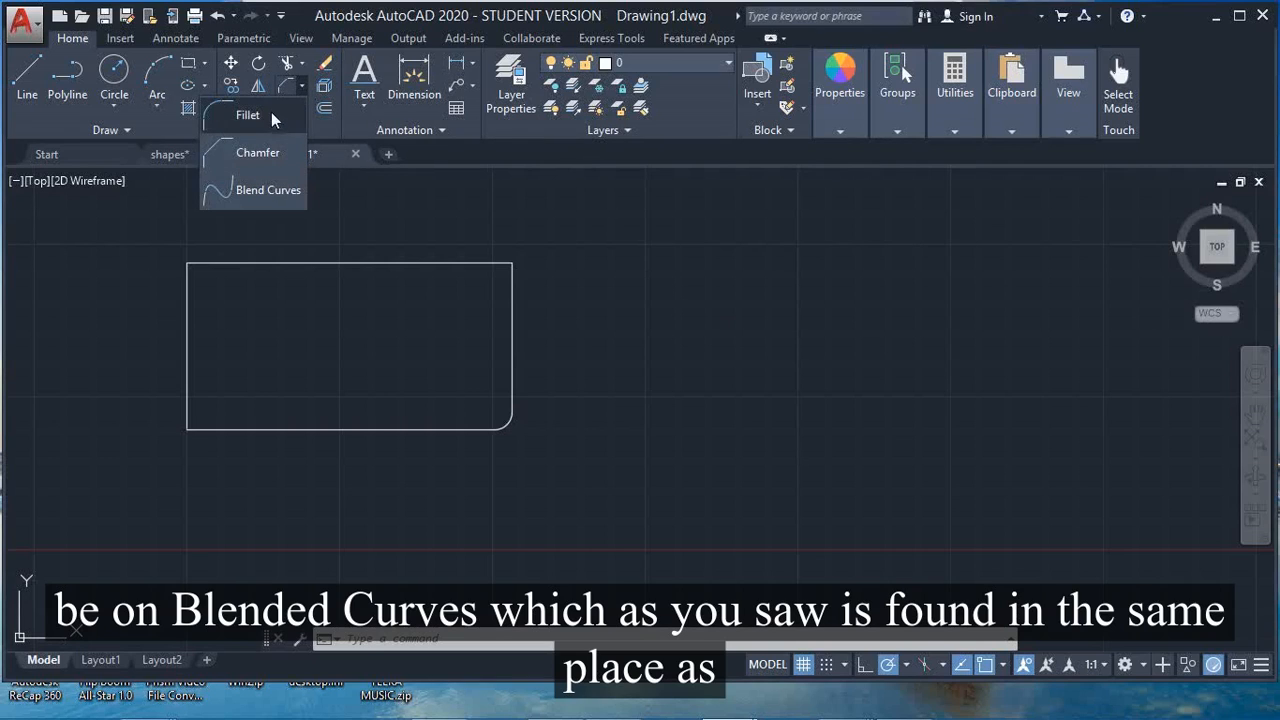
mouse_move(436, 240)
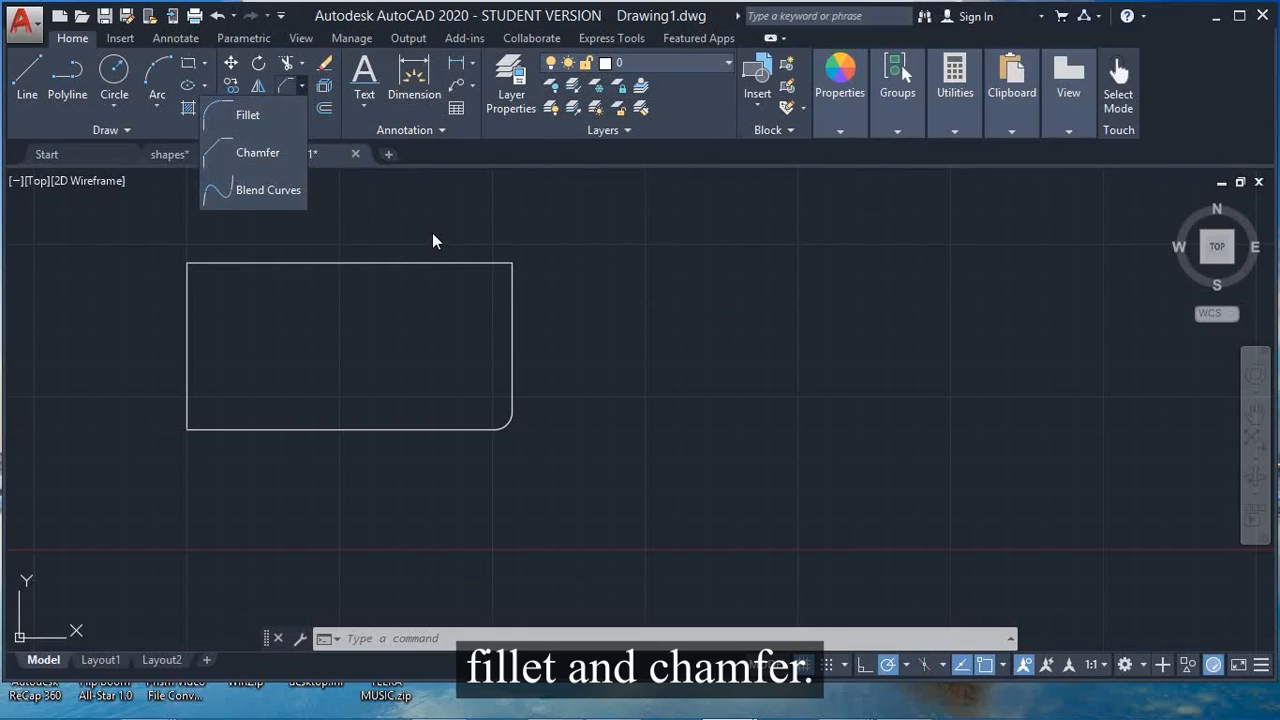